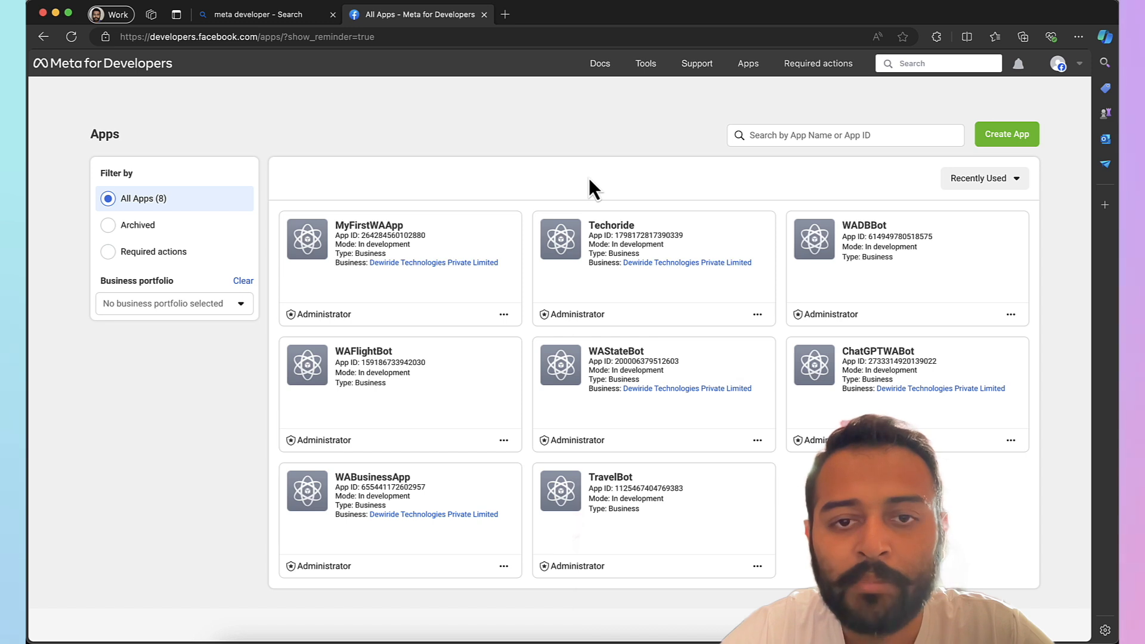
- Open Techoride's WhatsApp API Setup page and select the graph messages URL in Step 2's curl sample
left_click(611, 226)
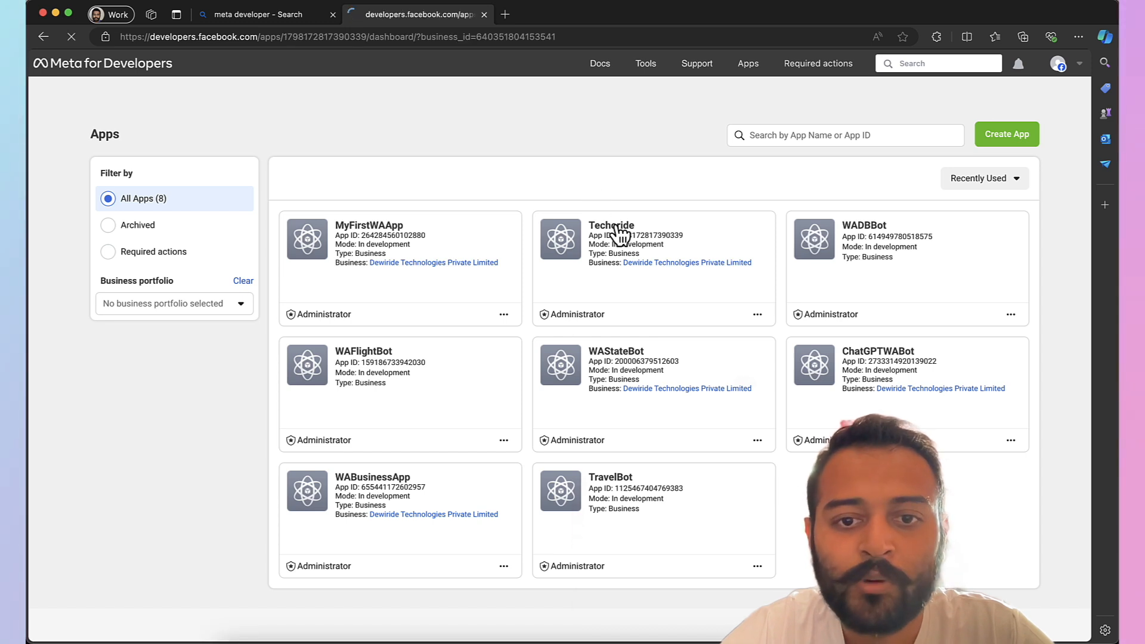
left_click(611, 225)
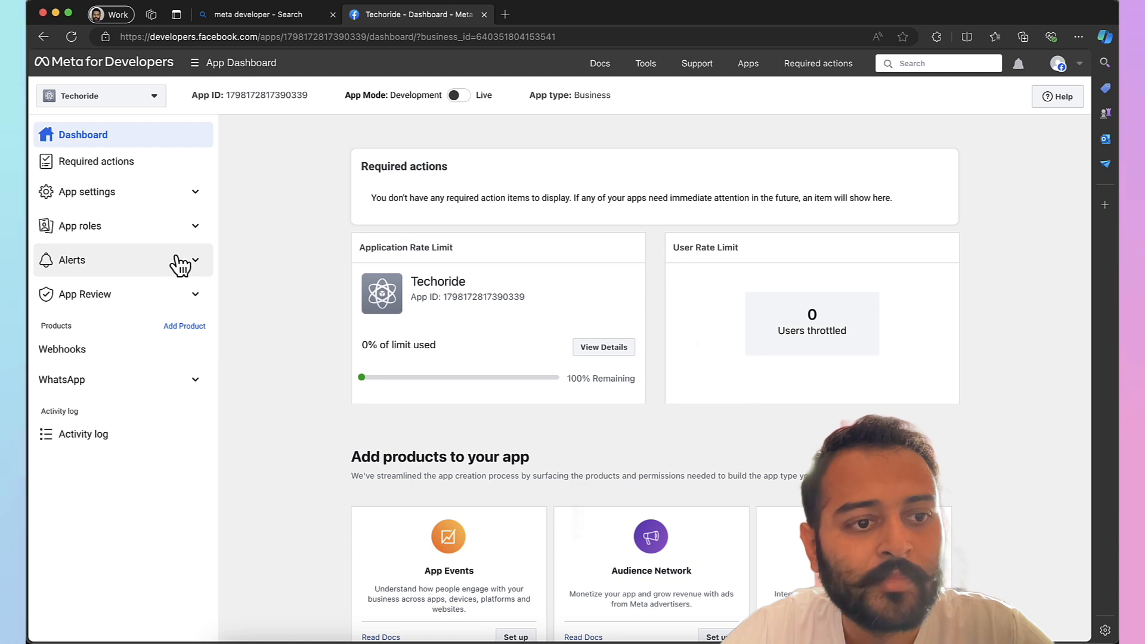
left_click(62, 380)
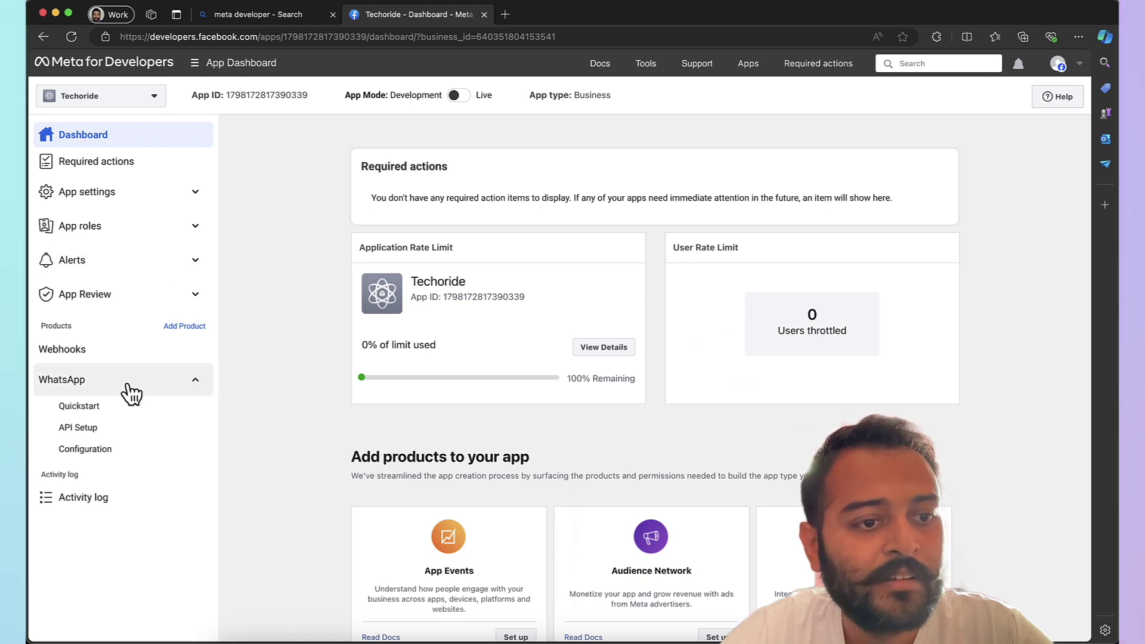
left_click(78, 427)
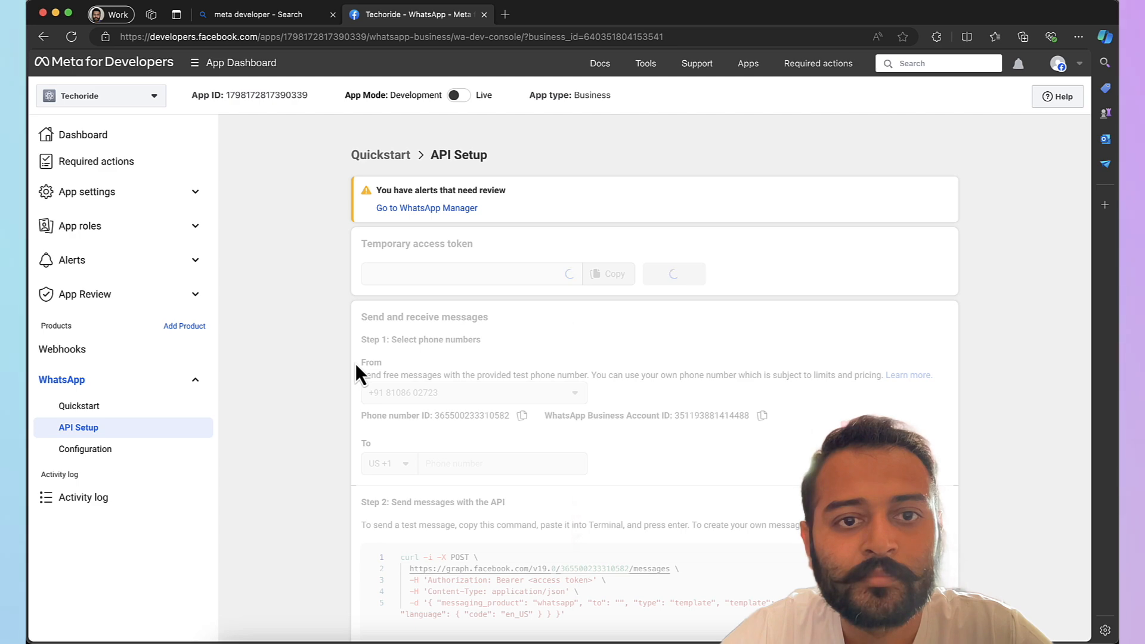
scroll("down", 3)
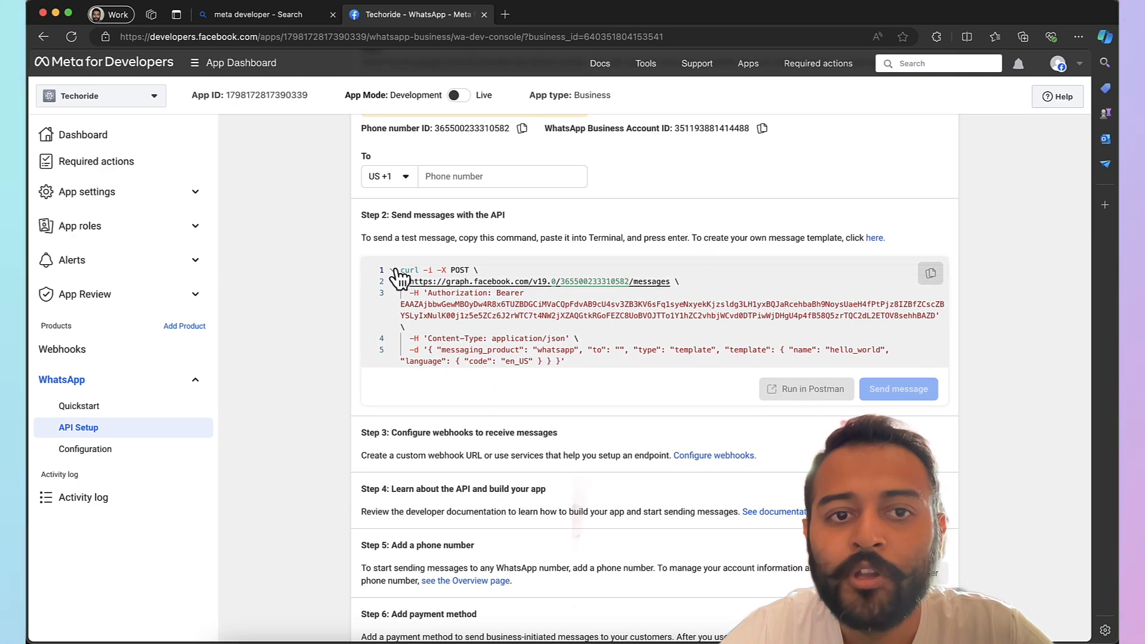
left_click_drag(400, 270, 576, 361)
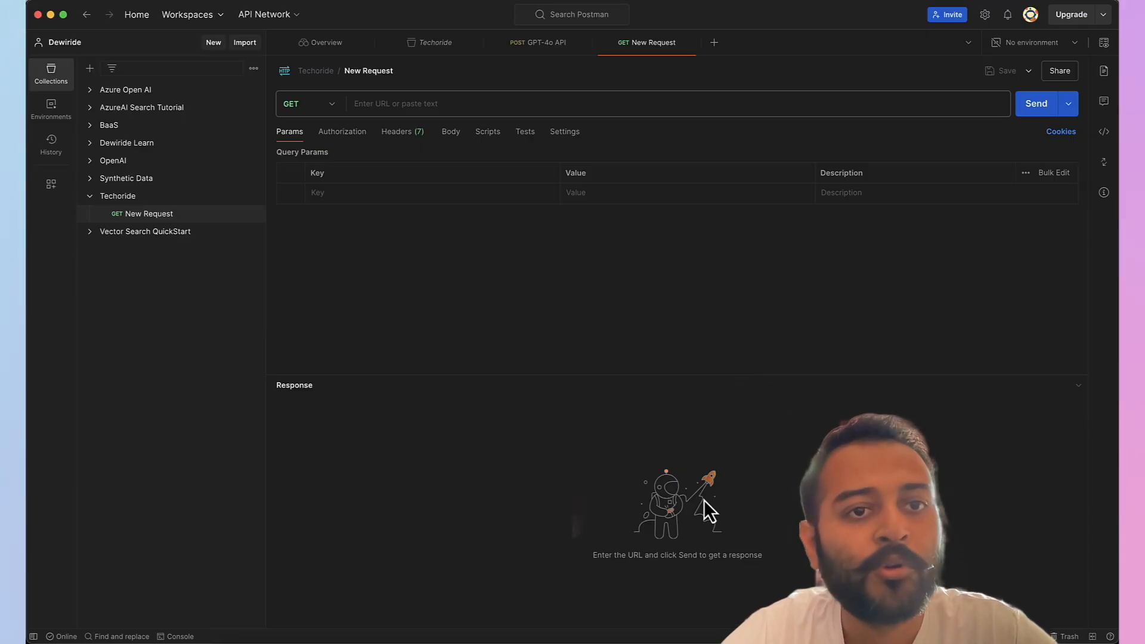
left_click(310, 103)
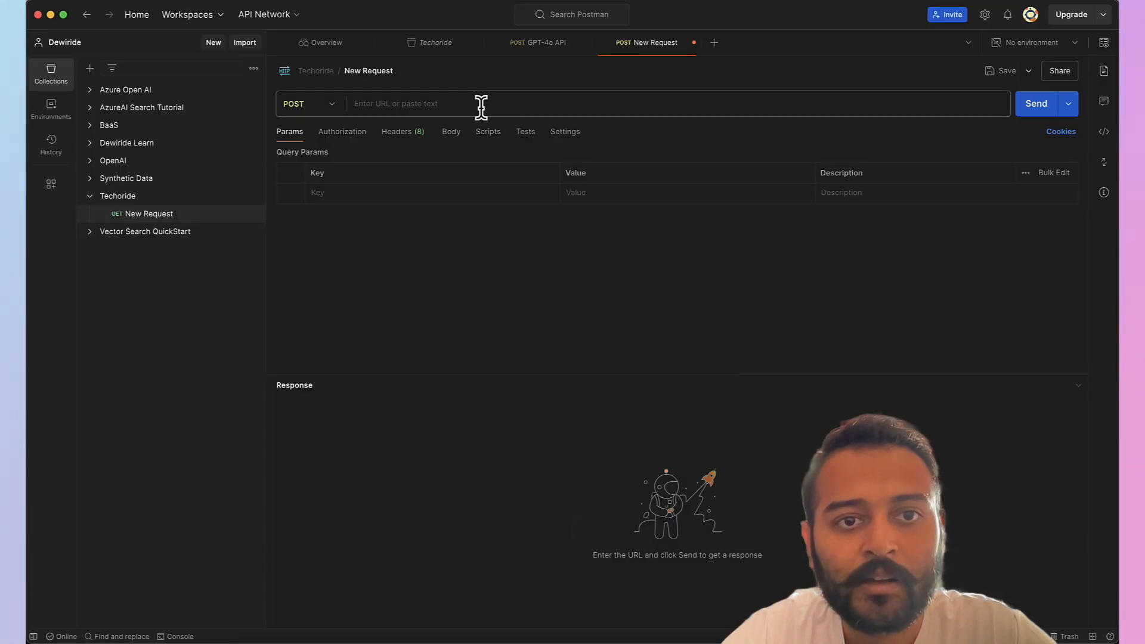
type("https://graph.facebook.com/v19.0/365500233310582/messages")
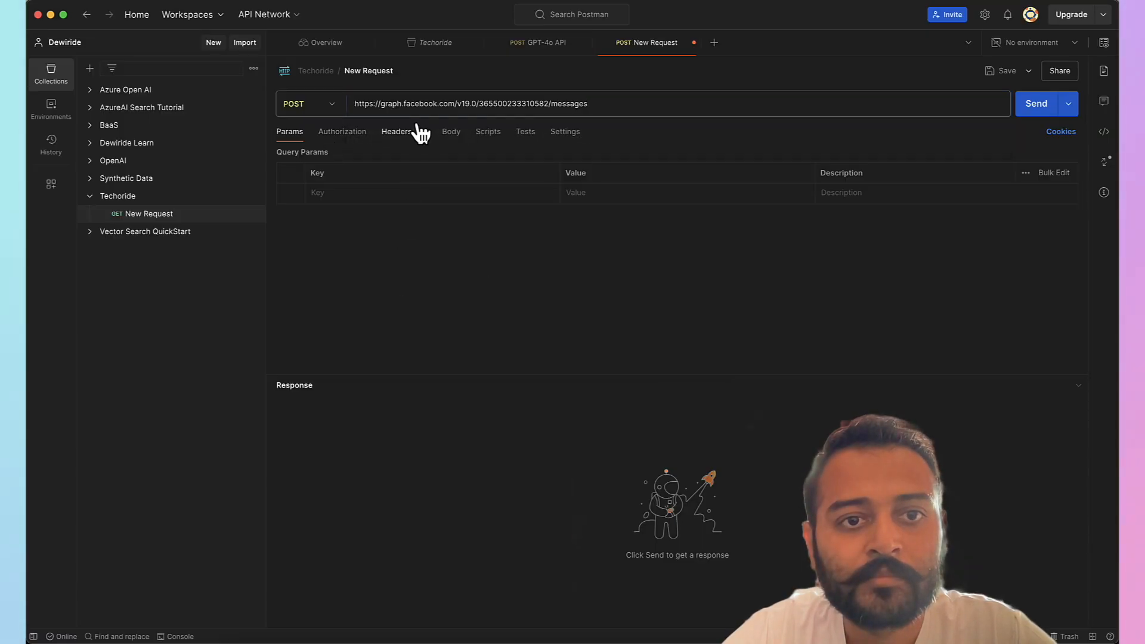
left_click(396, 131)
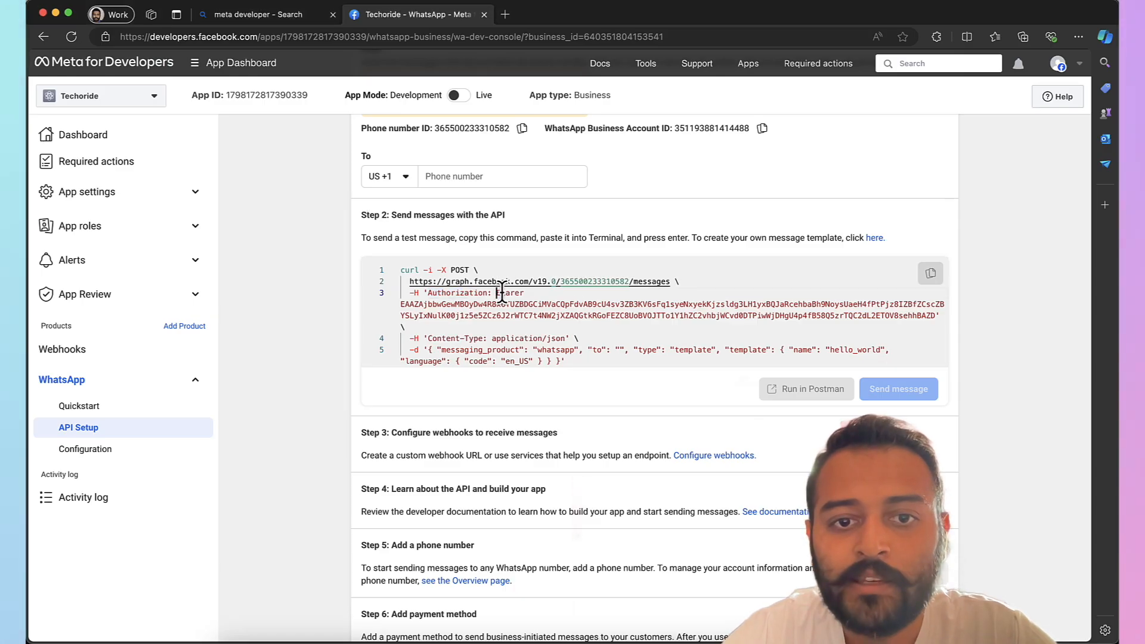
- Copy the Bearer token Authorization and Content-Type application/json headers from the curl sample into Postman
left_click_drag(497, 292, 937, 315)
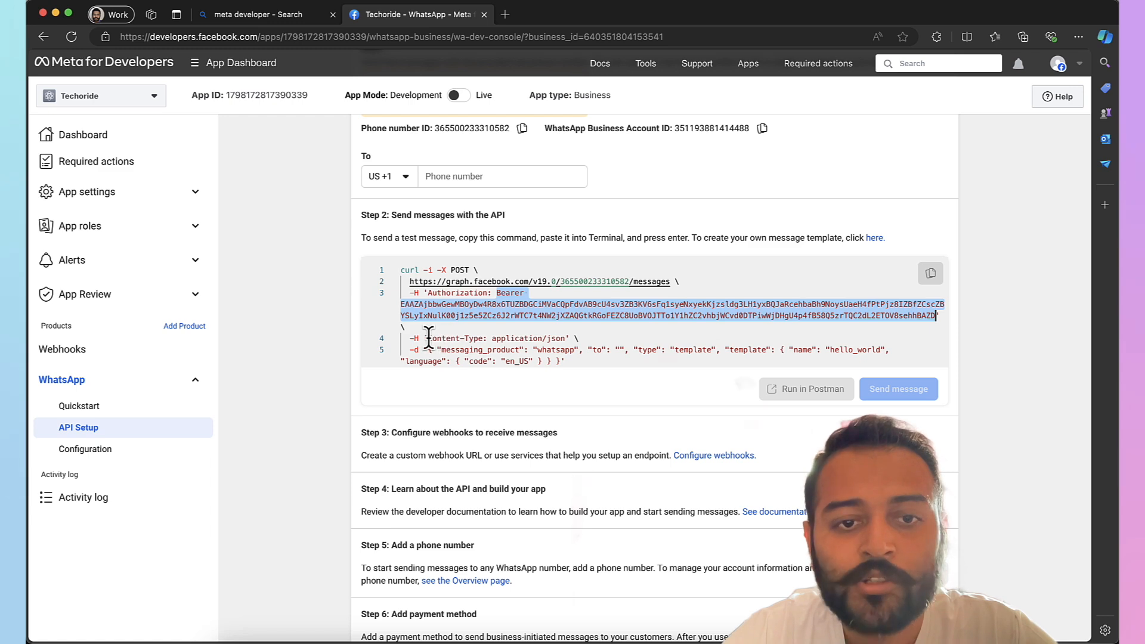
double_click(453, 338)
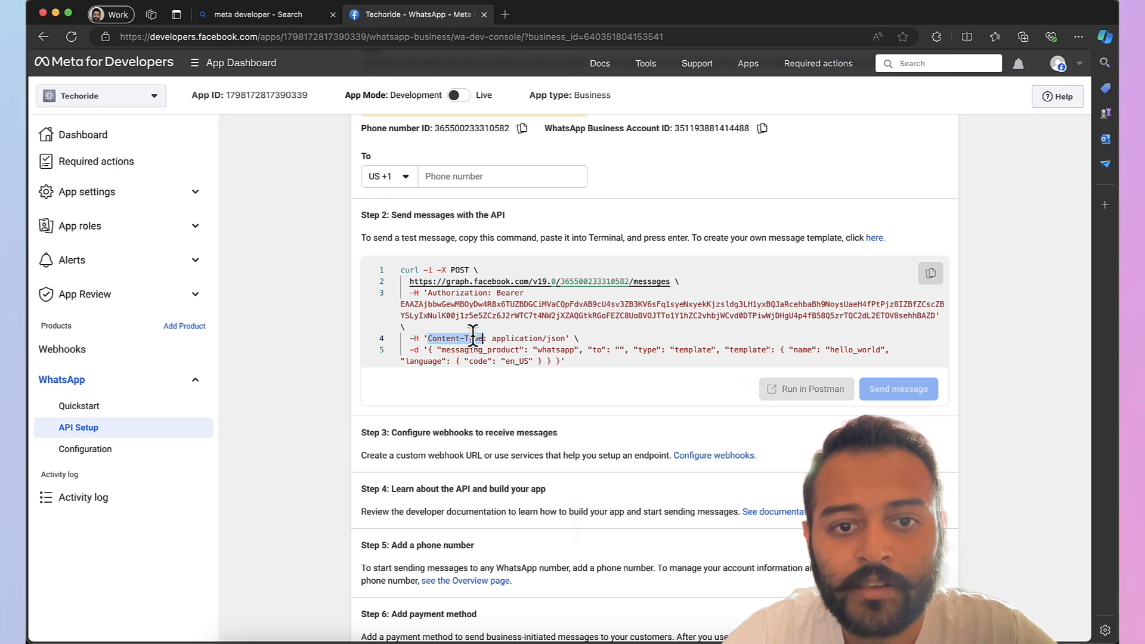
double_click(524, 338)
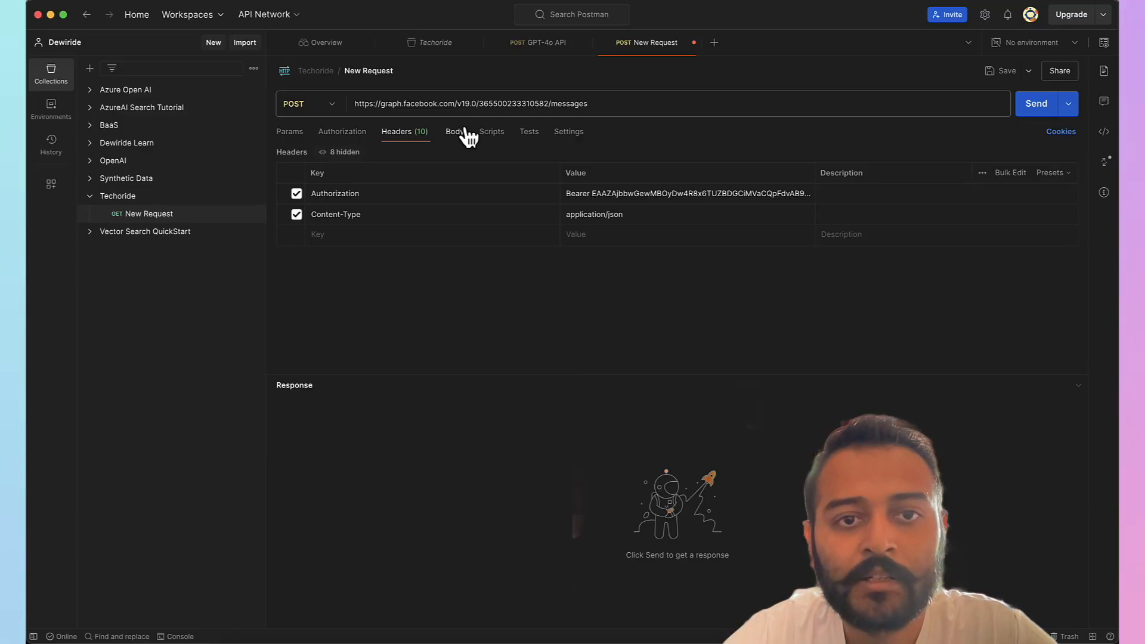
- Paste the raw JSON hello_world en_US template body with messaging_product whatsapp
left_click(455, 131)
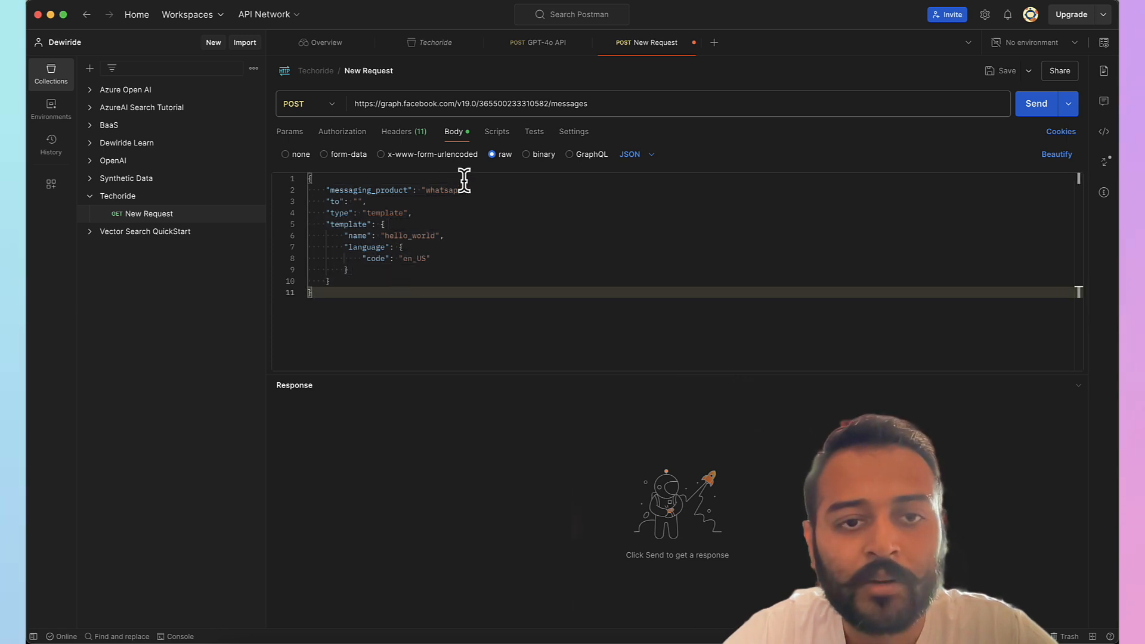
double_click(444, 189)
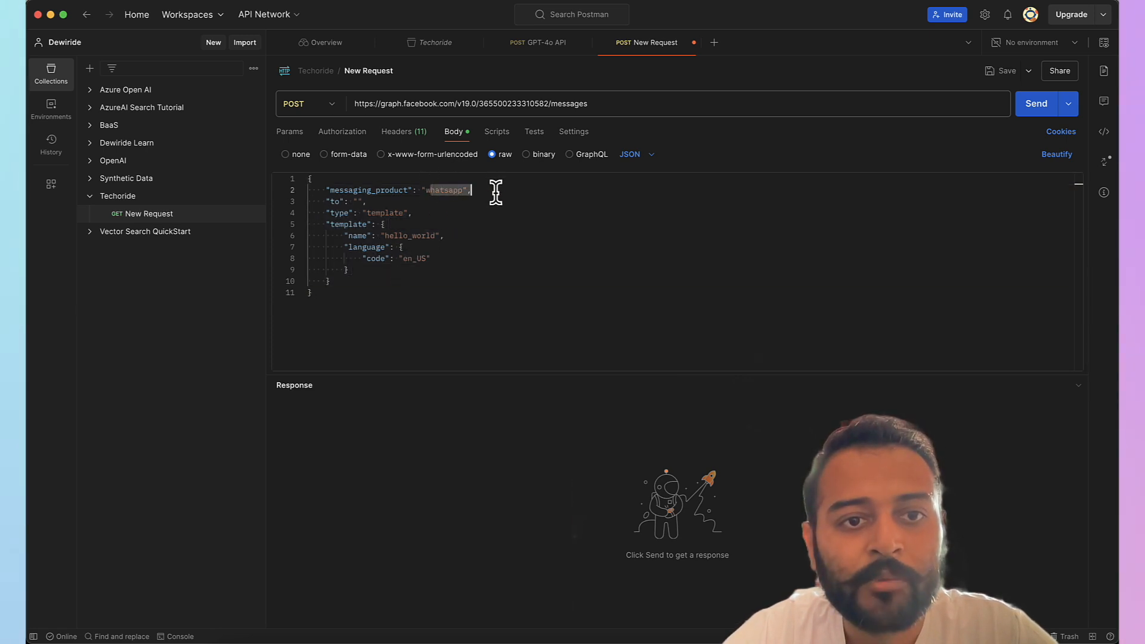
mouse_move(405, 235)
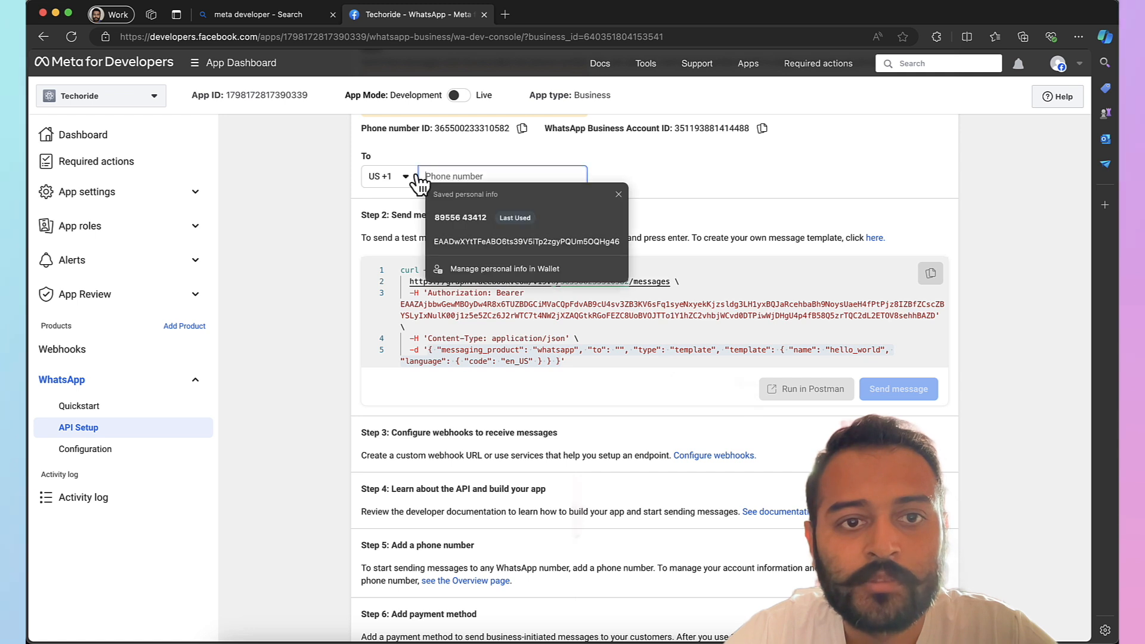
- Set the recipient to IN +91 with a phone number, send from Test Number, and copy the updated URL
left_click(388, 176)
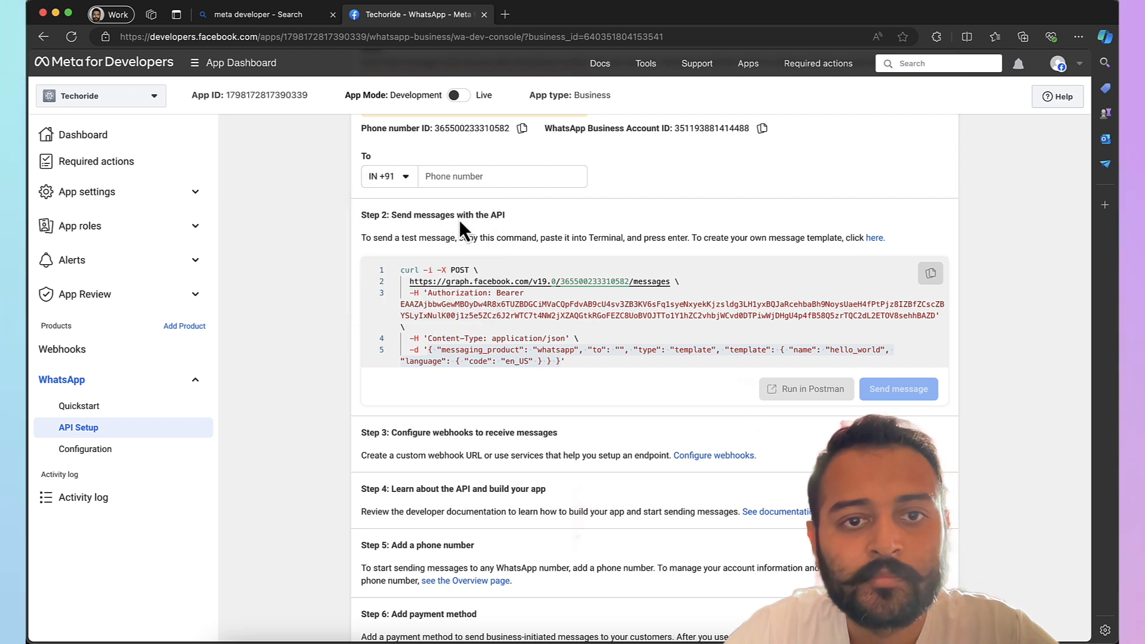
left_click(502, 177)
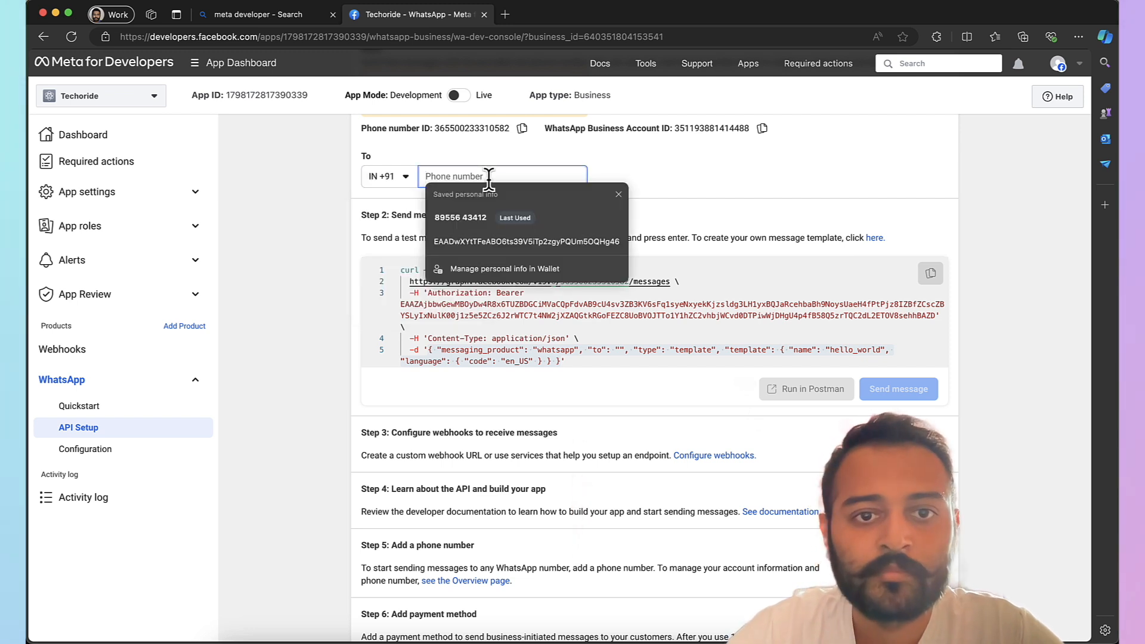
left_click(460, 217)
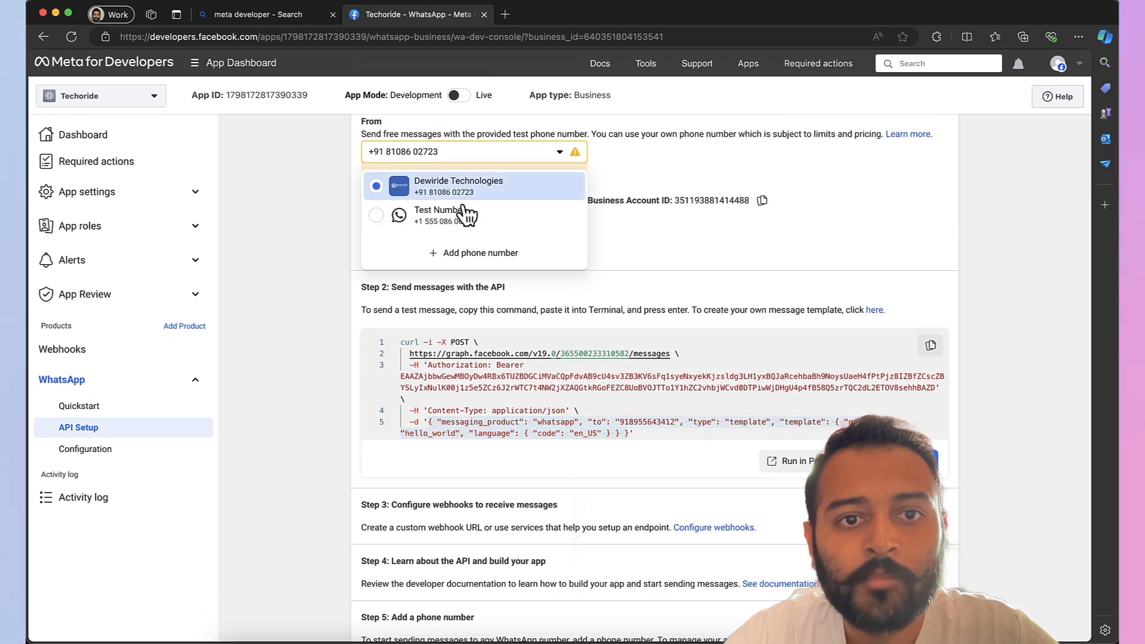
left_click(438, 214)
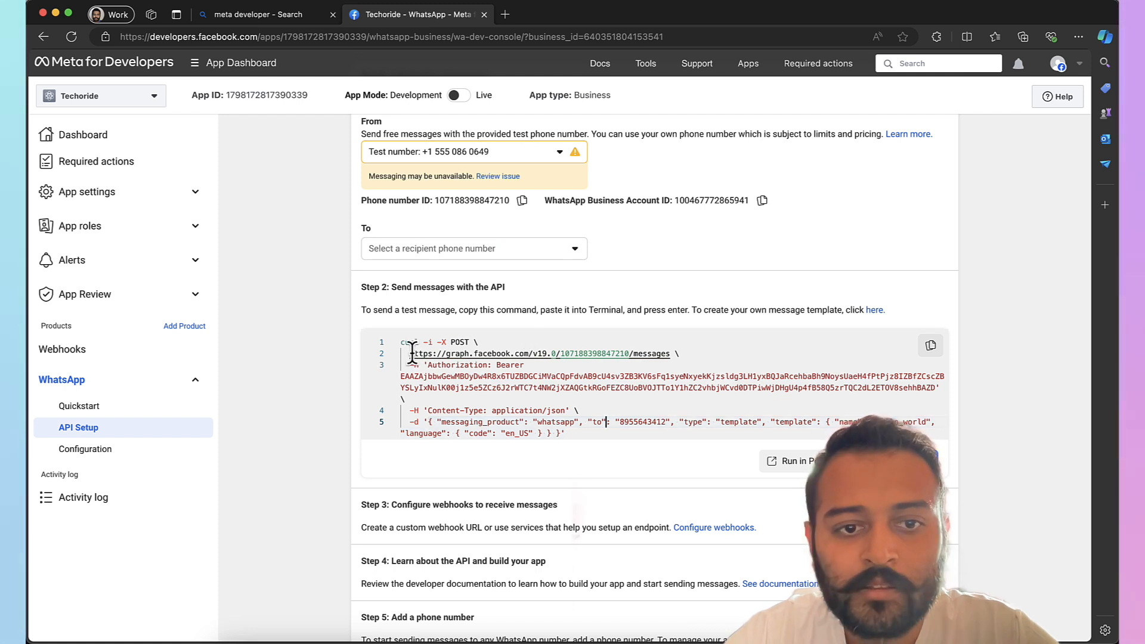
left_click_drag(409, 353, 670, 353)
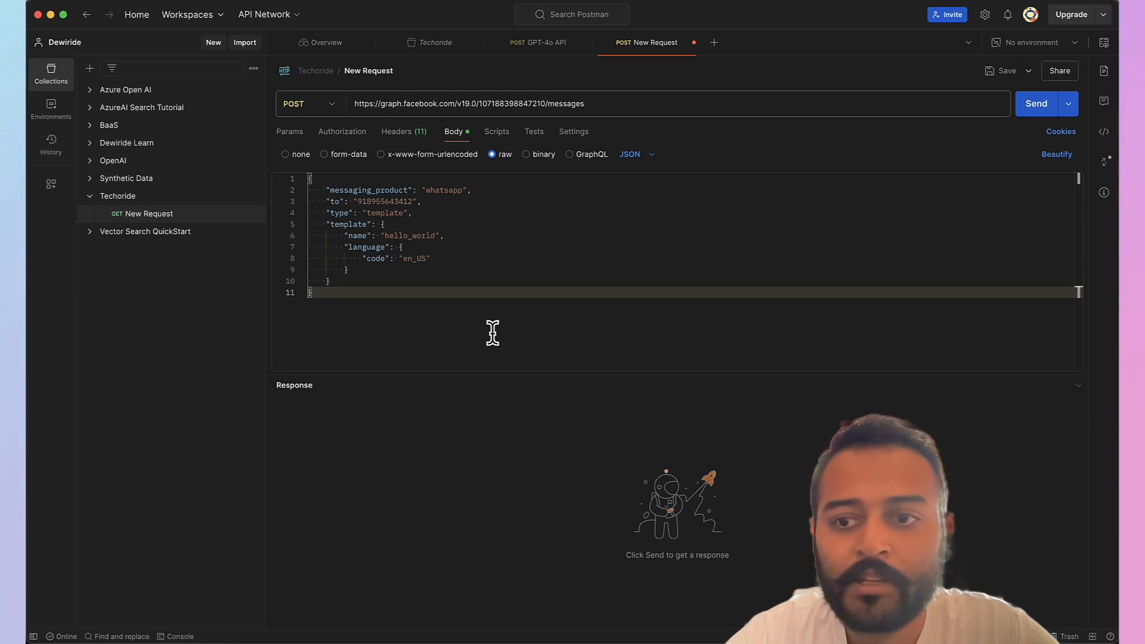
mouse_move(717, 266)
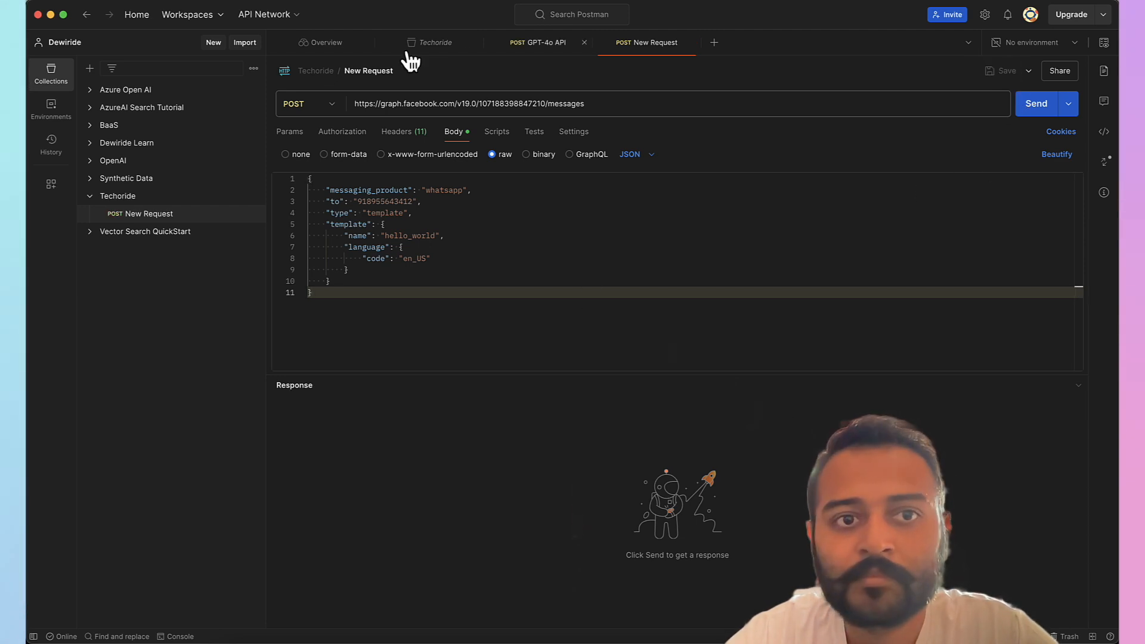
- Rename the request 'Send Text Message' and send it, getting 200 OK with status accepted
double_click(368, 70)
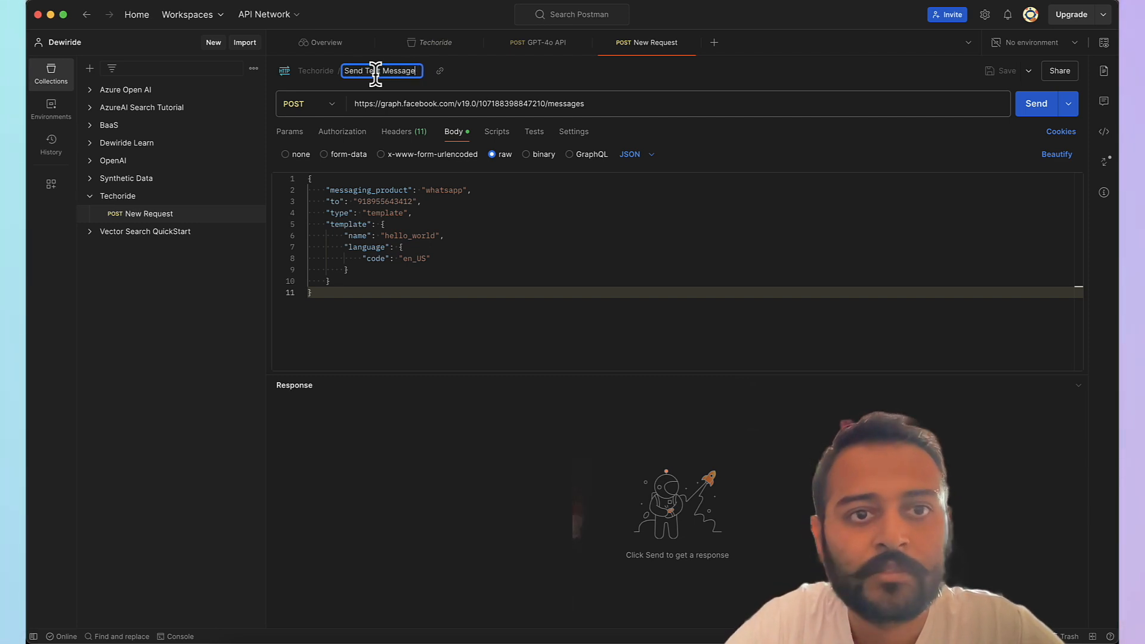
mouse_move(882, 64)
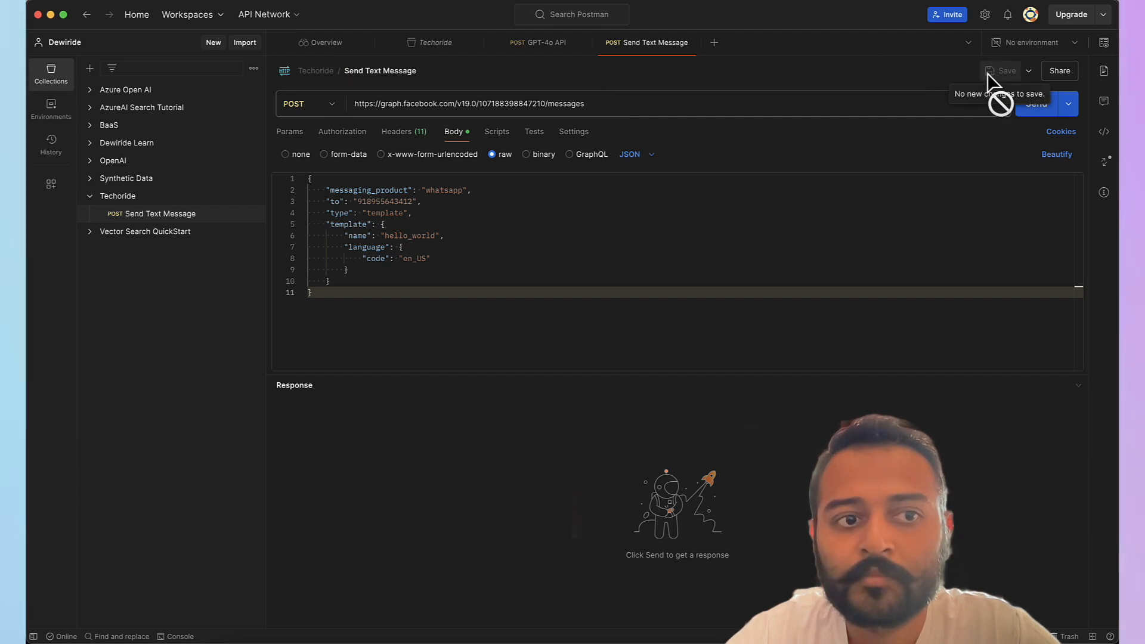
left_click(1036, 103)
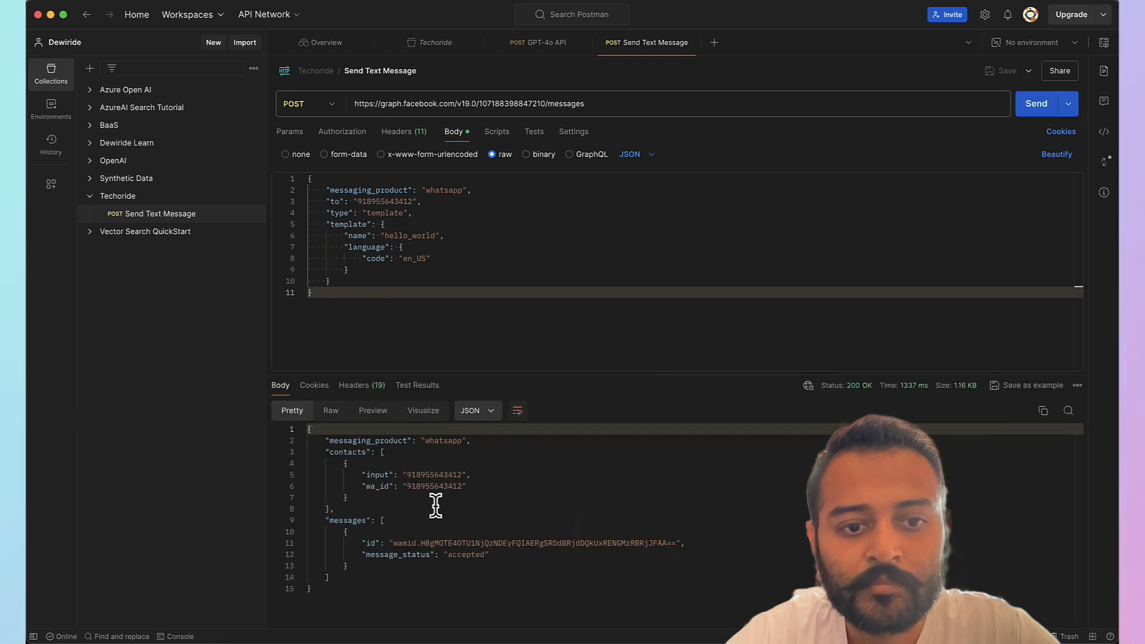
mouse_move(862, 398)
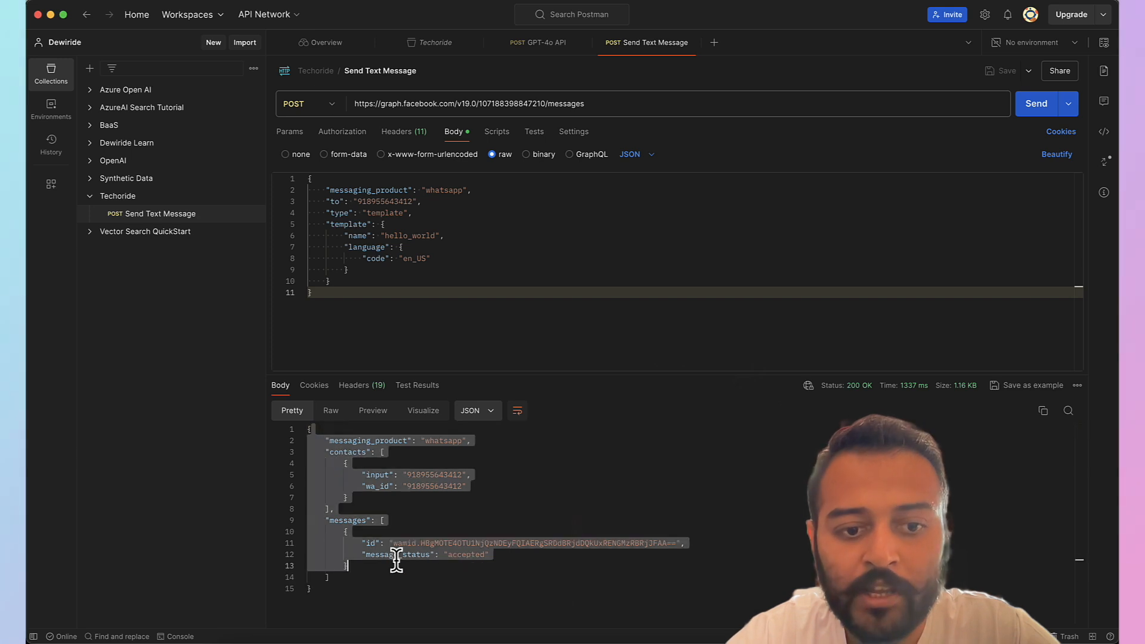
mouse_move(408, 579)
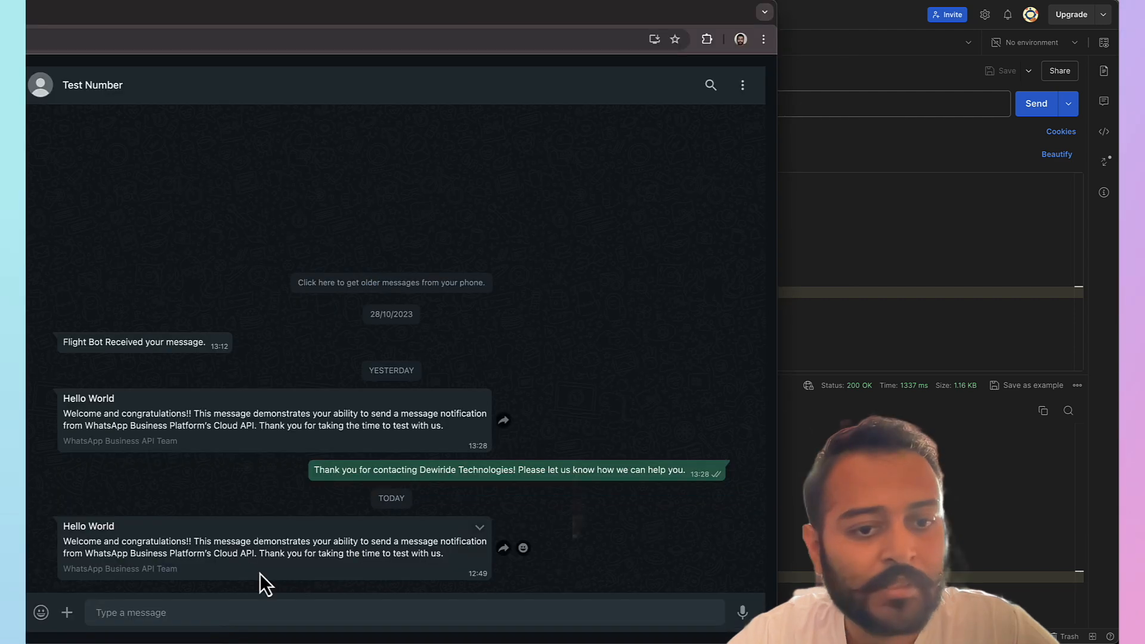
mouse_move(434, 555)
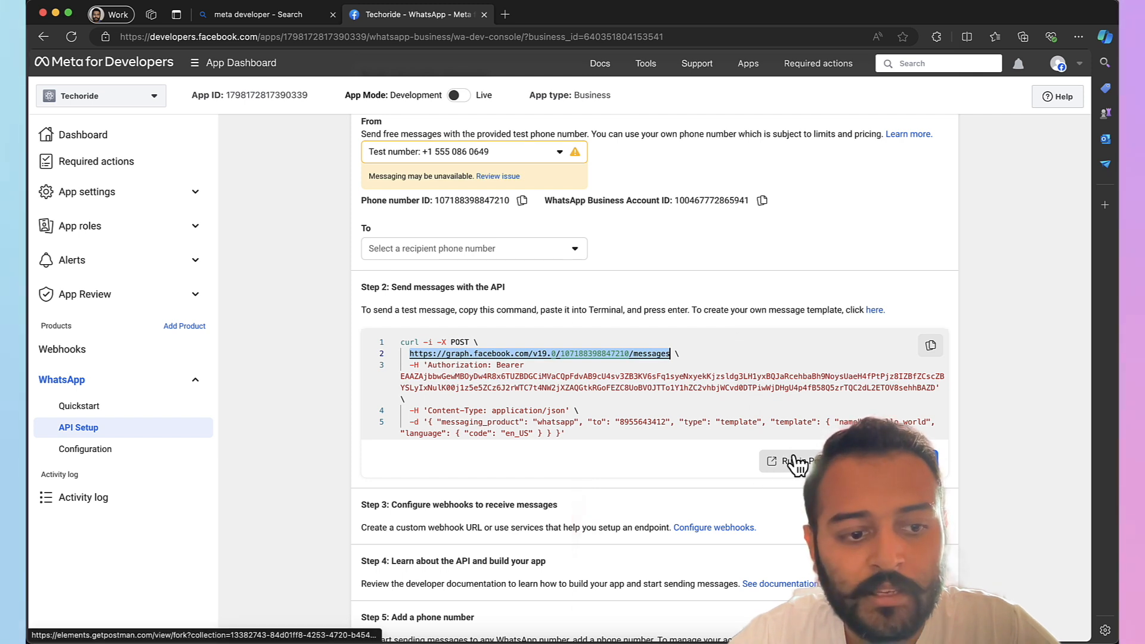
- Run in Postman, label the fork 'WhatsApp Cloud API', and fork it into Dewiride
left_click(798, 462)
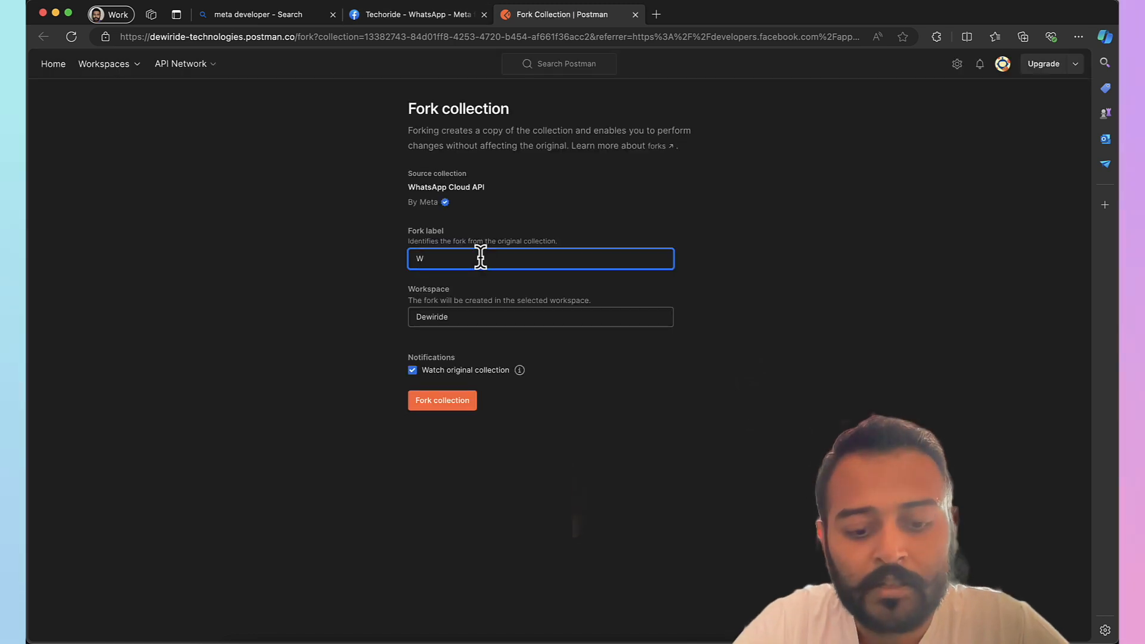
type("hatsApp Cloud API")
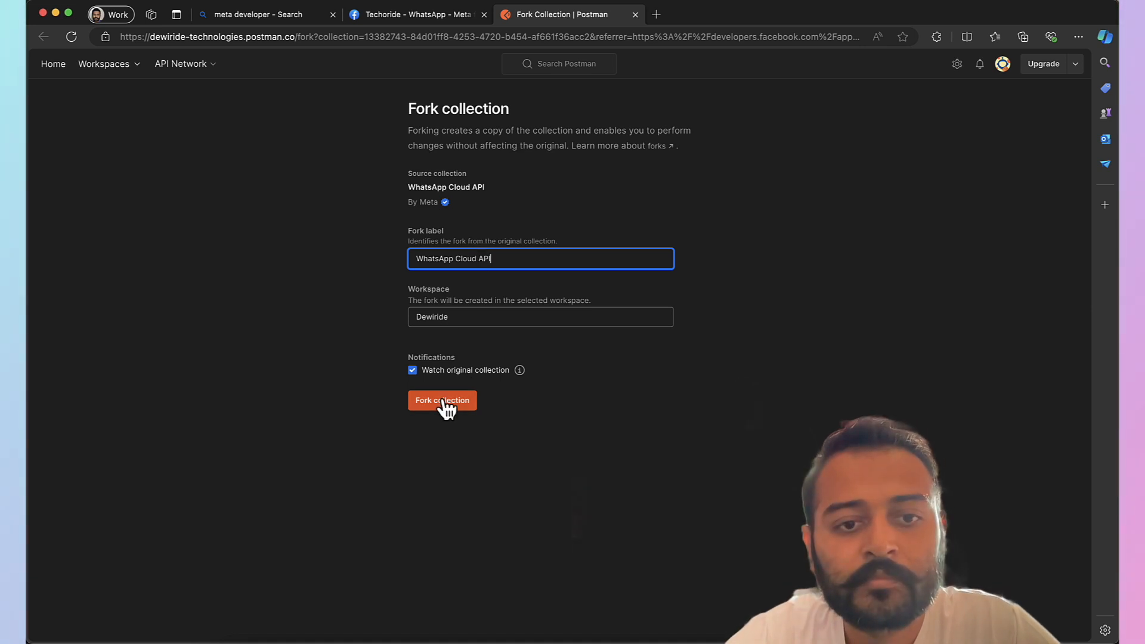
left_click(441, 400)
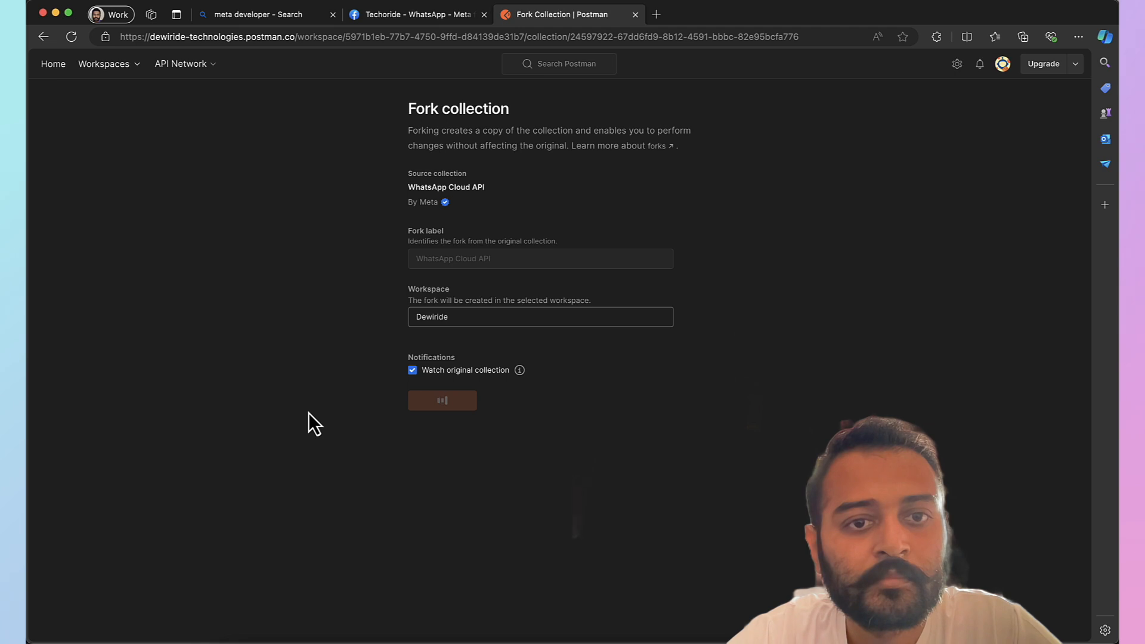
left_click(442, 400)
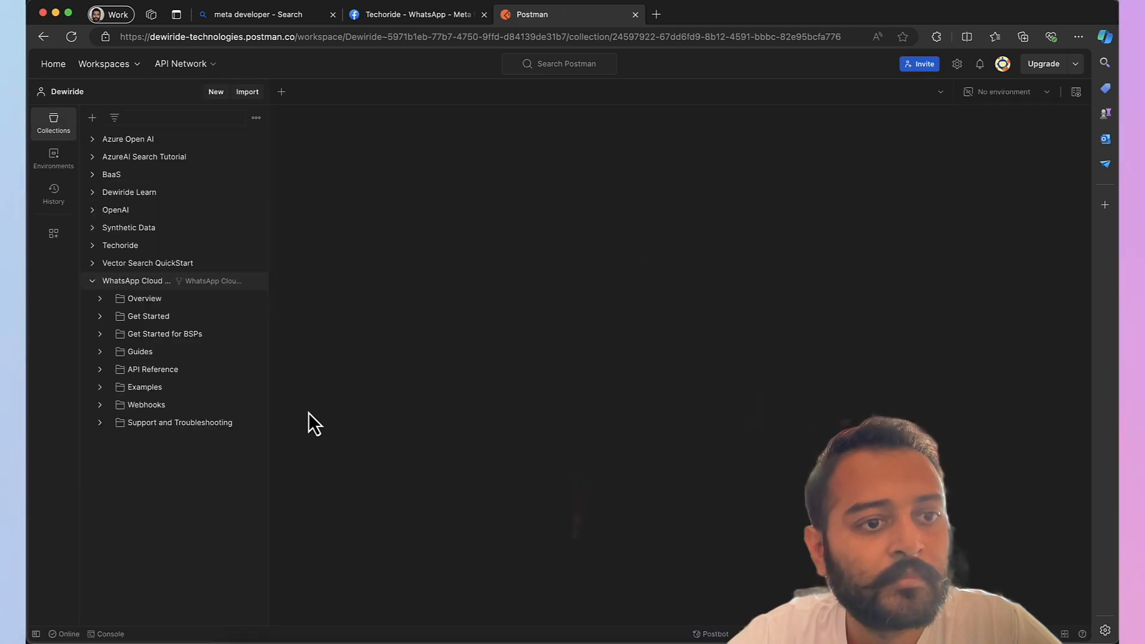
- View the fork's Overview folder and Step 1 docs, then return to Meta for Developers
left_click(144, 298)
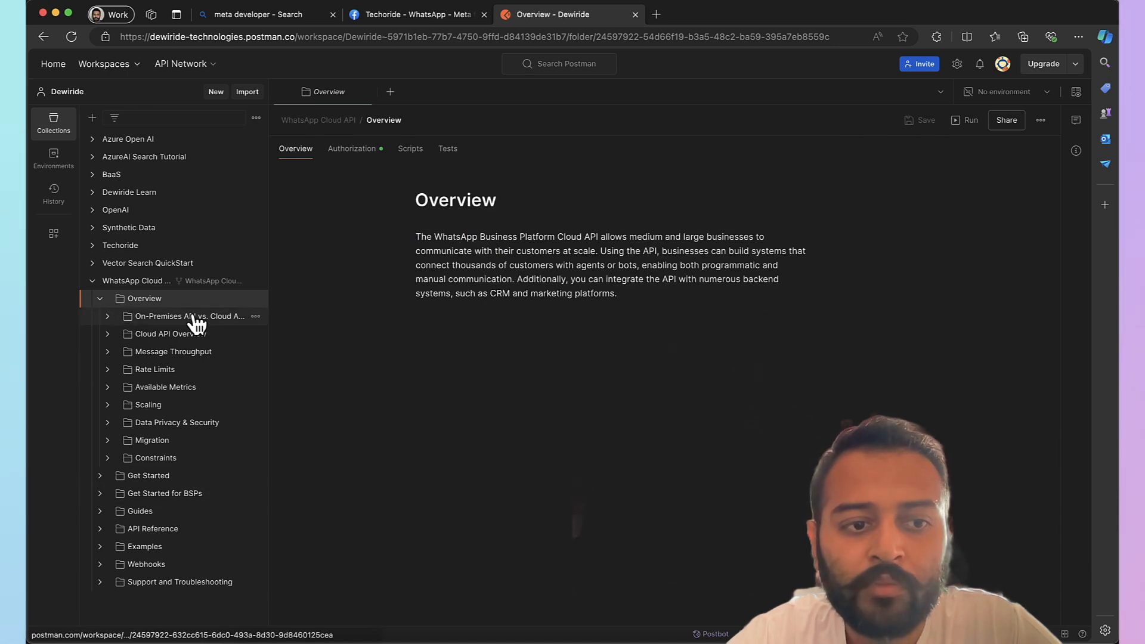
mouse_move(192, 316)
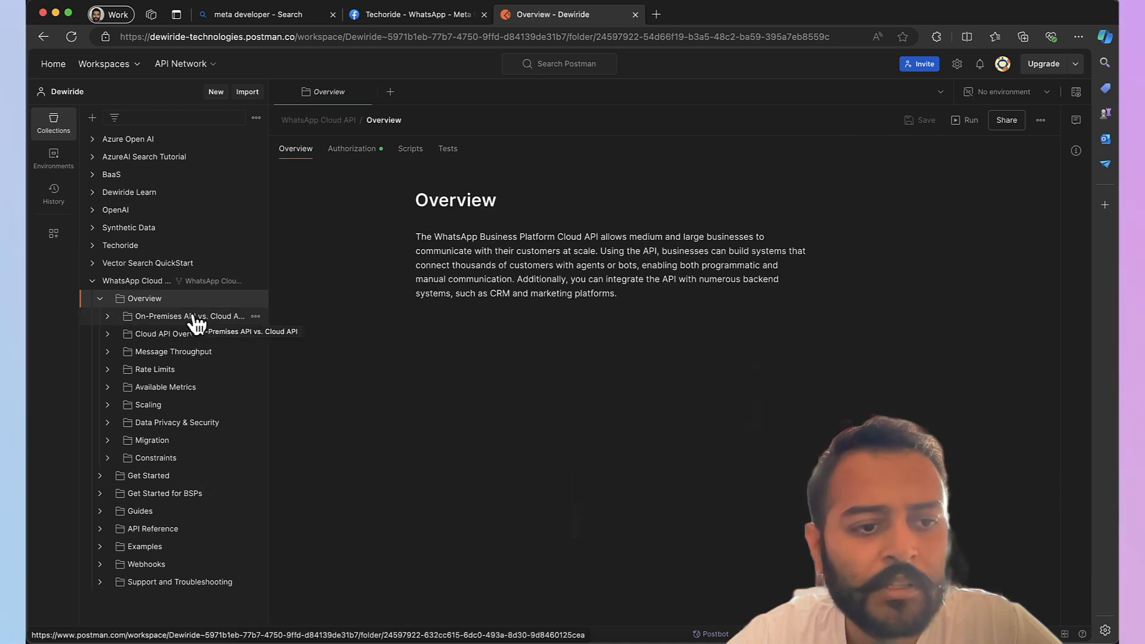
mouse_move(106, 491)
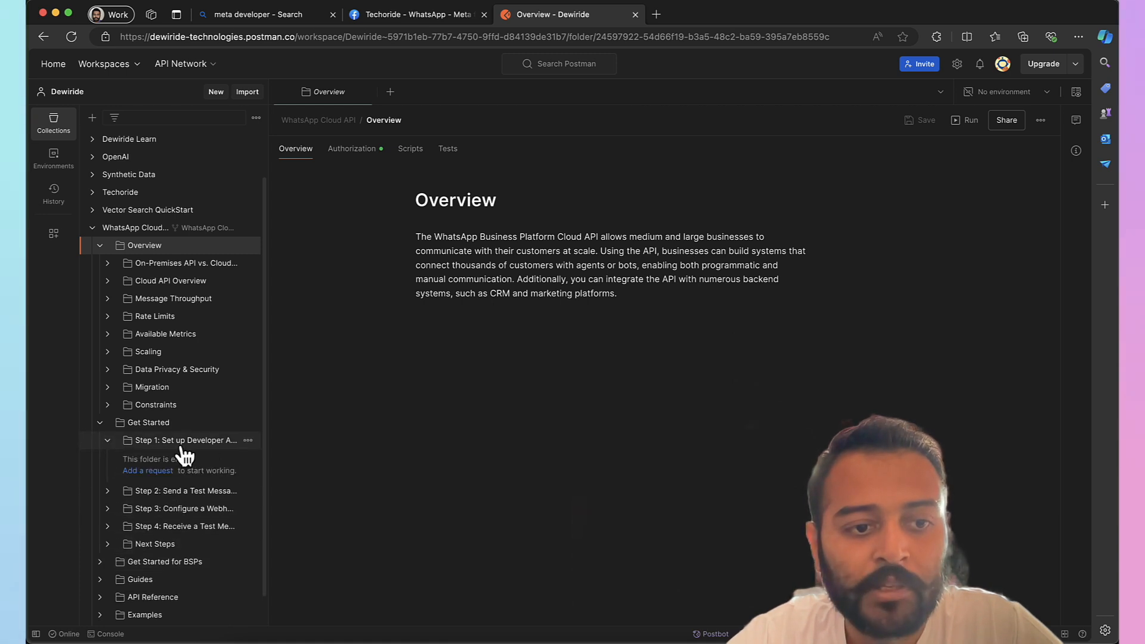
left_click(179, 440)
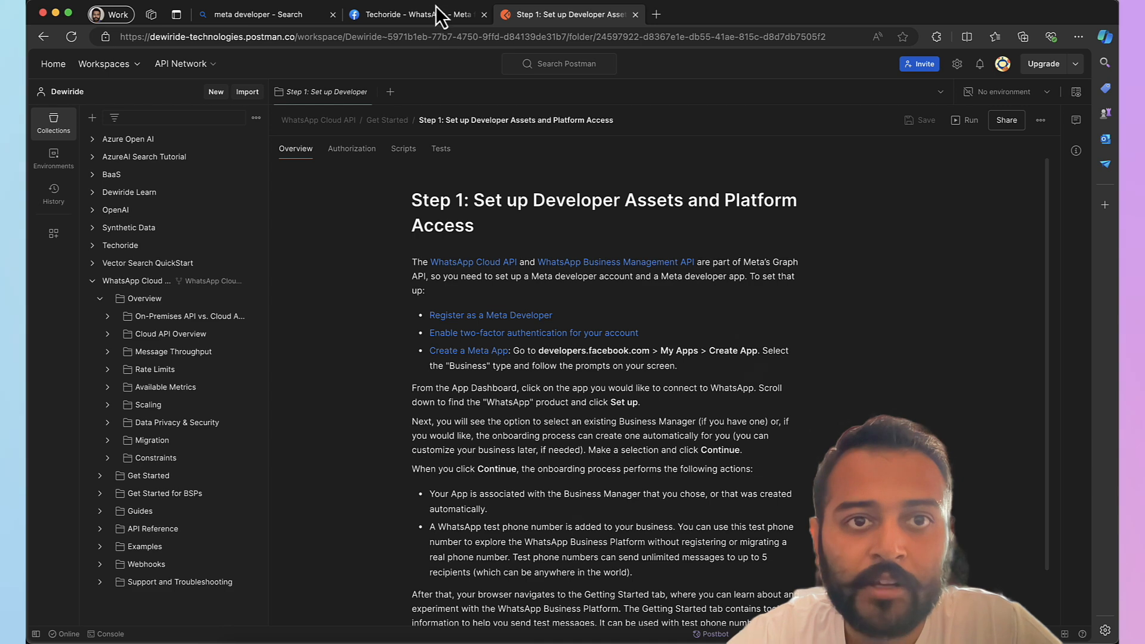
left_click(428, 15)
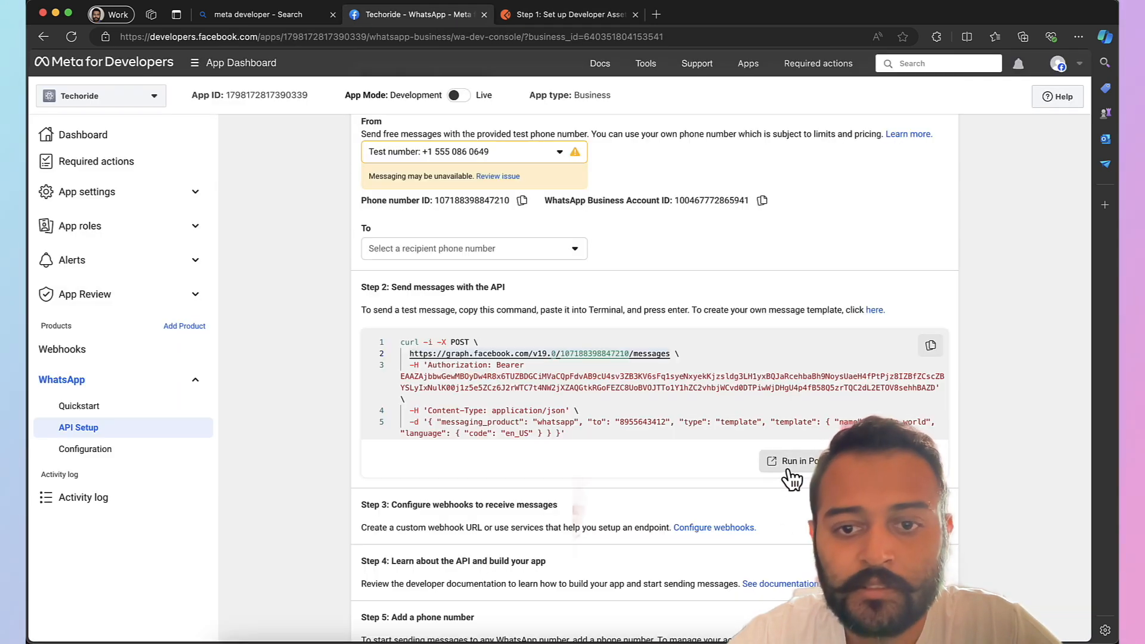
mouse_move(534, 313)
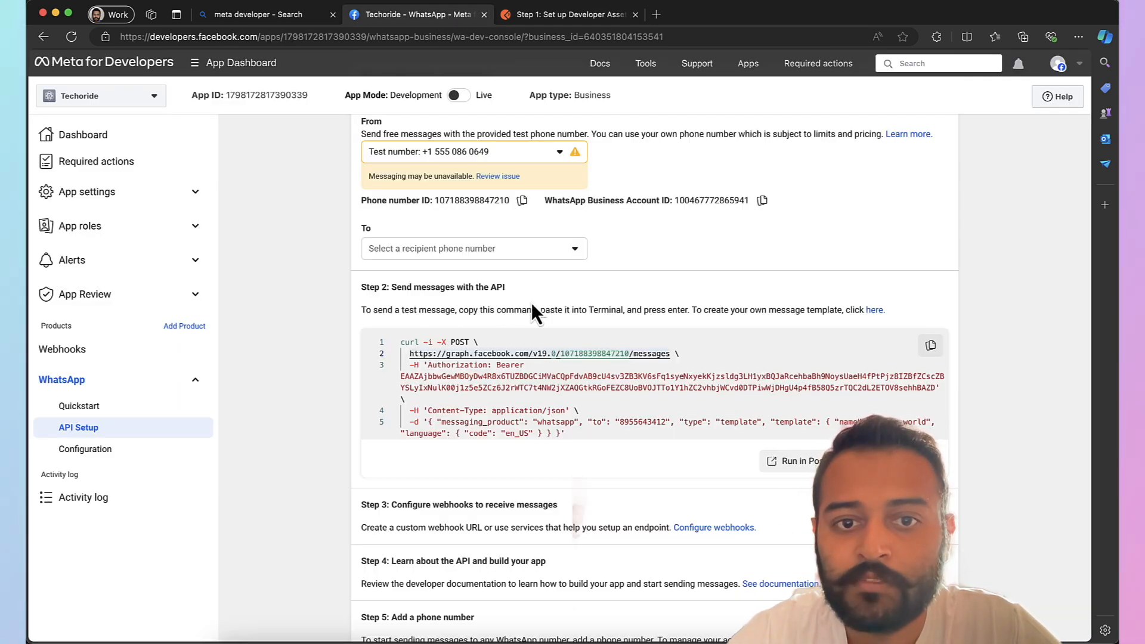
mouse_move(707, 333)
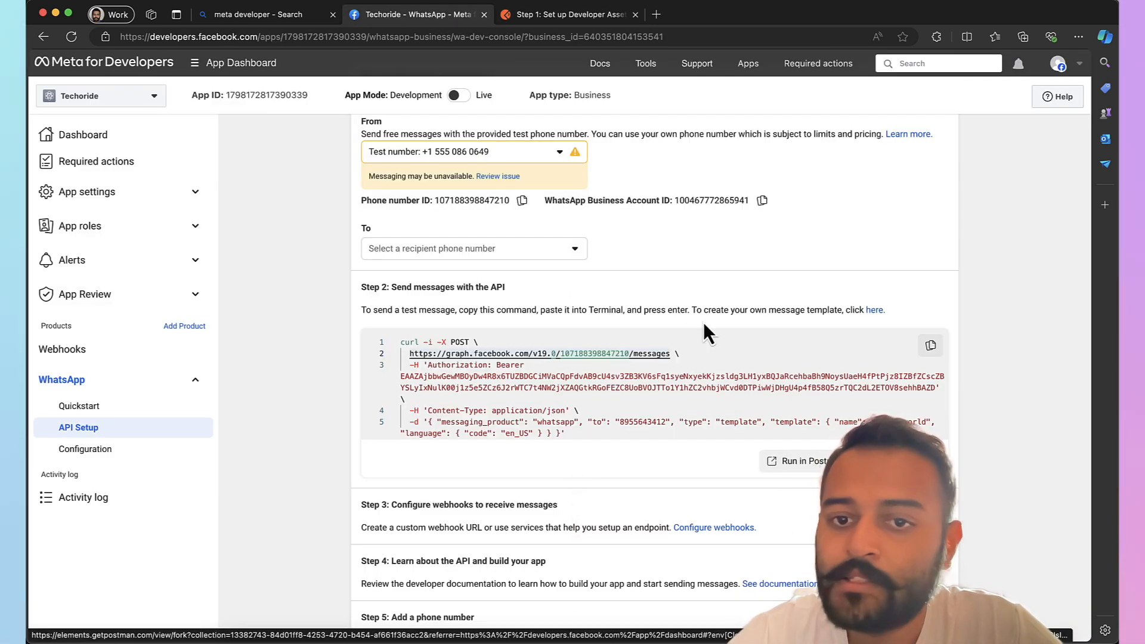